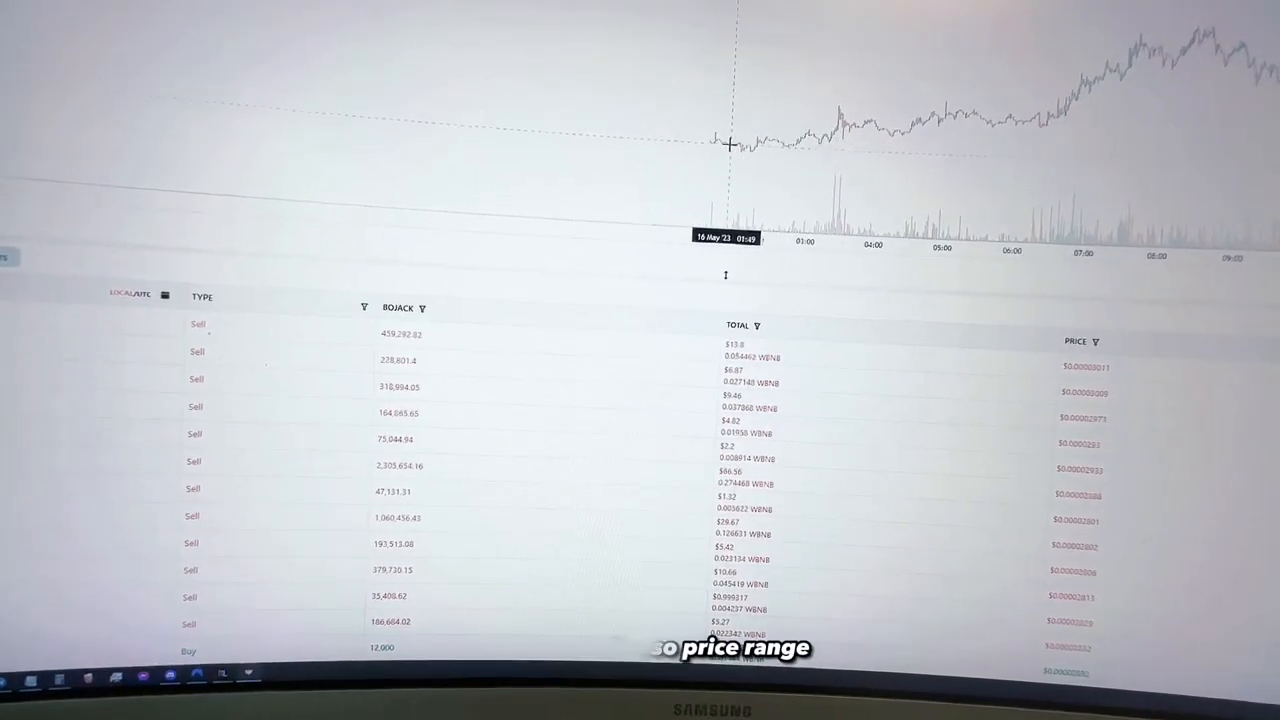
Step: Scroll through the presale address's BscScan transactions, mostly Contribute calls with BNB values
{"action": "left_click_drag", "start_coordinate": [730, 145], "coordinate": [815, 110]}
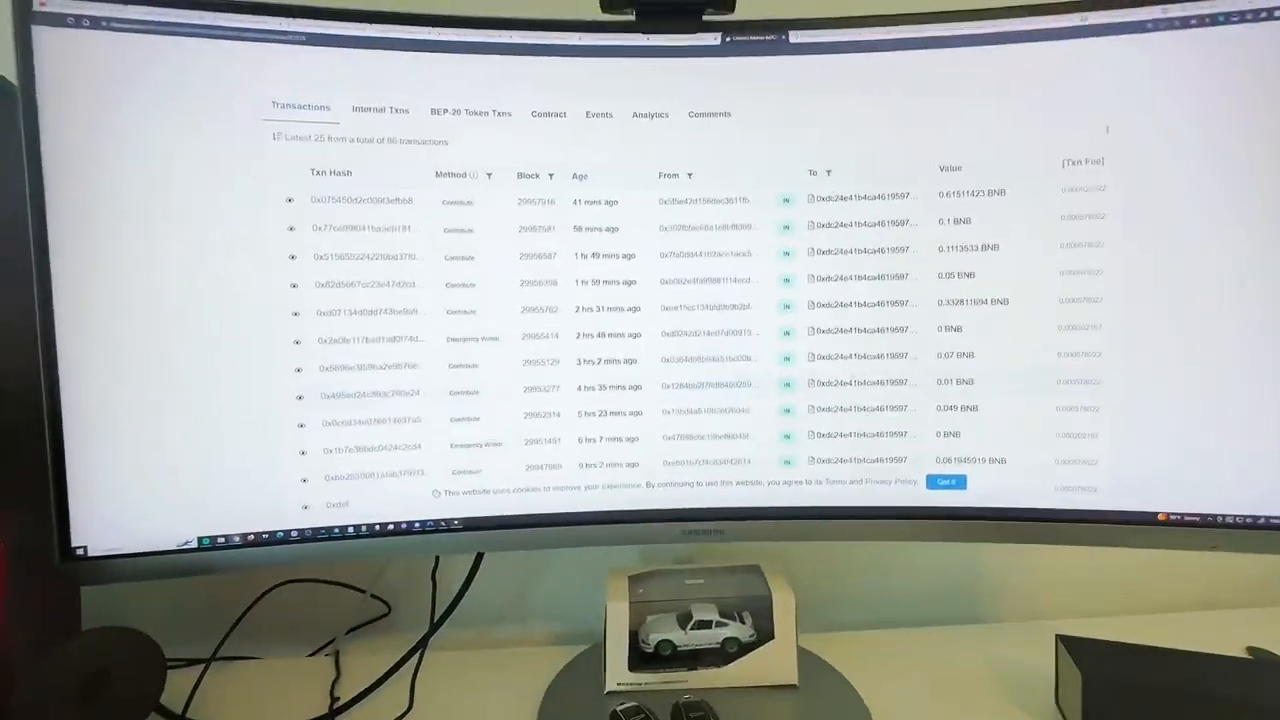
{"action": "scroll", "scroll_direction": "down", "scroll_amount": 3}
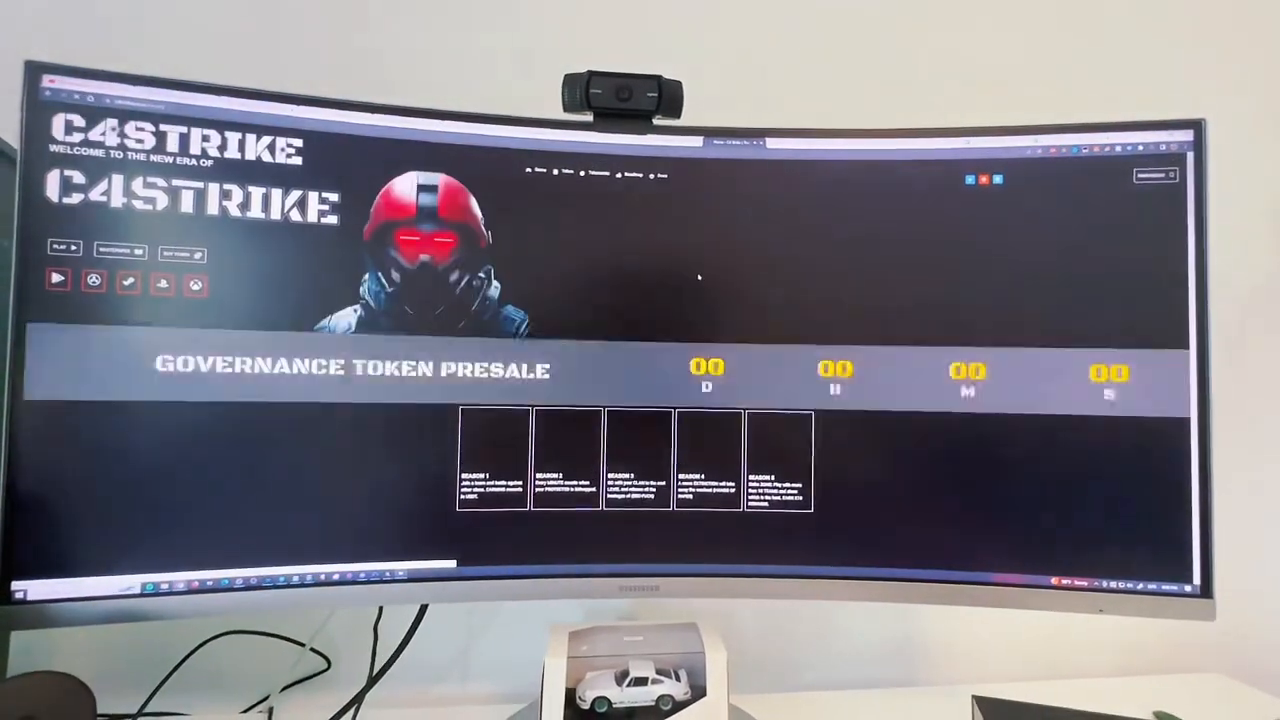
Step: Scroll the C4STRIKE homepage past the countdown and About section to the Players Class cards
{"action": "scroll", "scroll_direction": "down", "scroll_amount": 3}
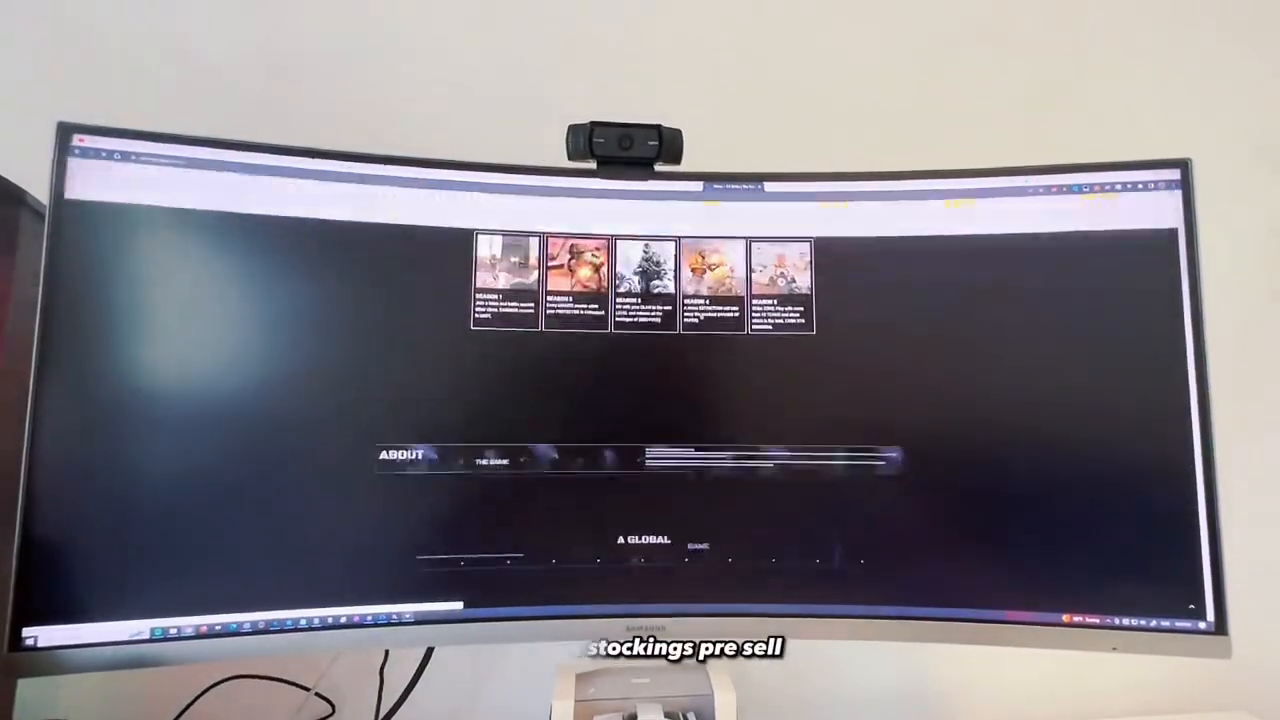
{"action": "scroll", "scroll_direction": "down", "scroll_amount": 3}
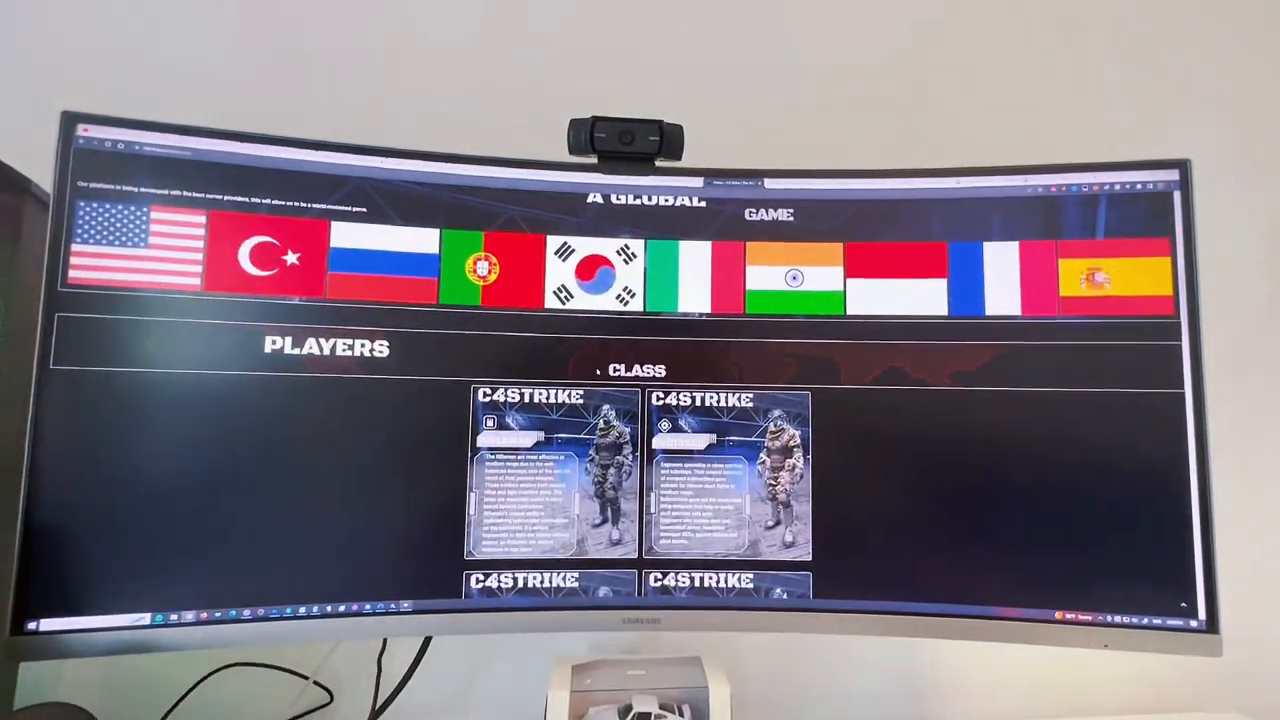